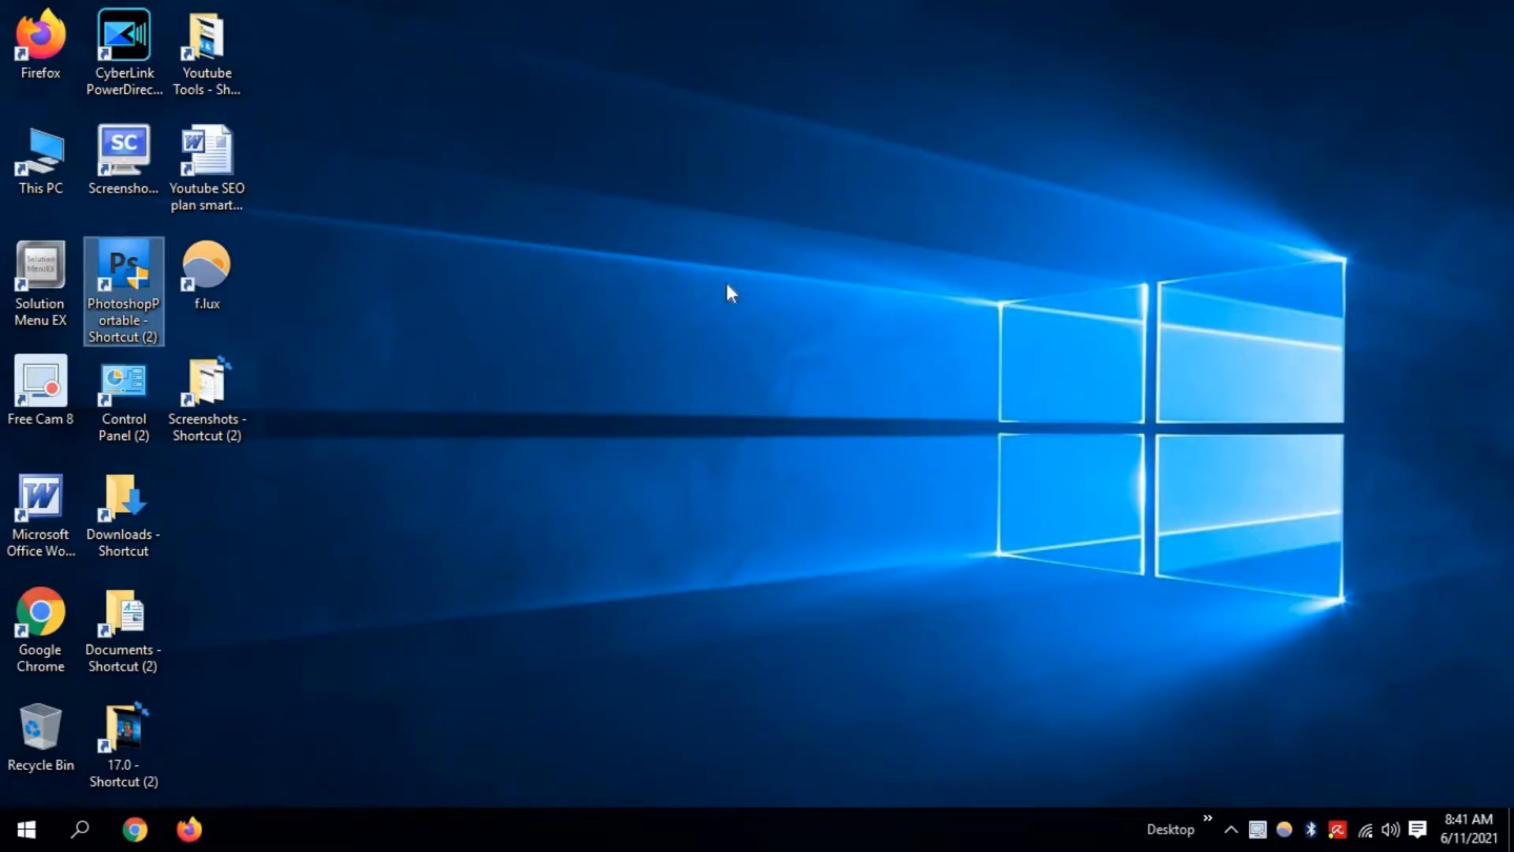
mouse_move(646, 327)
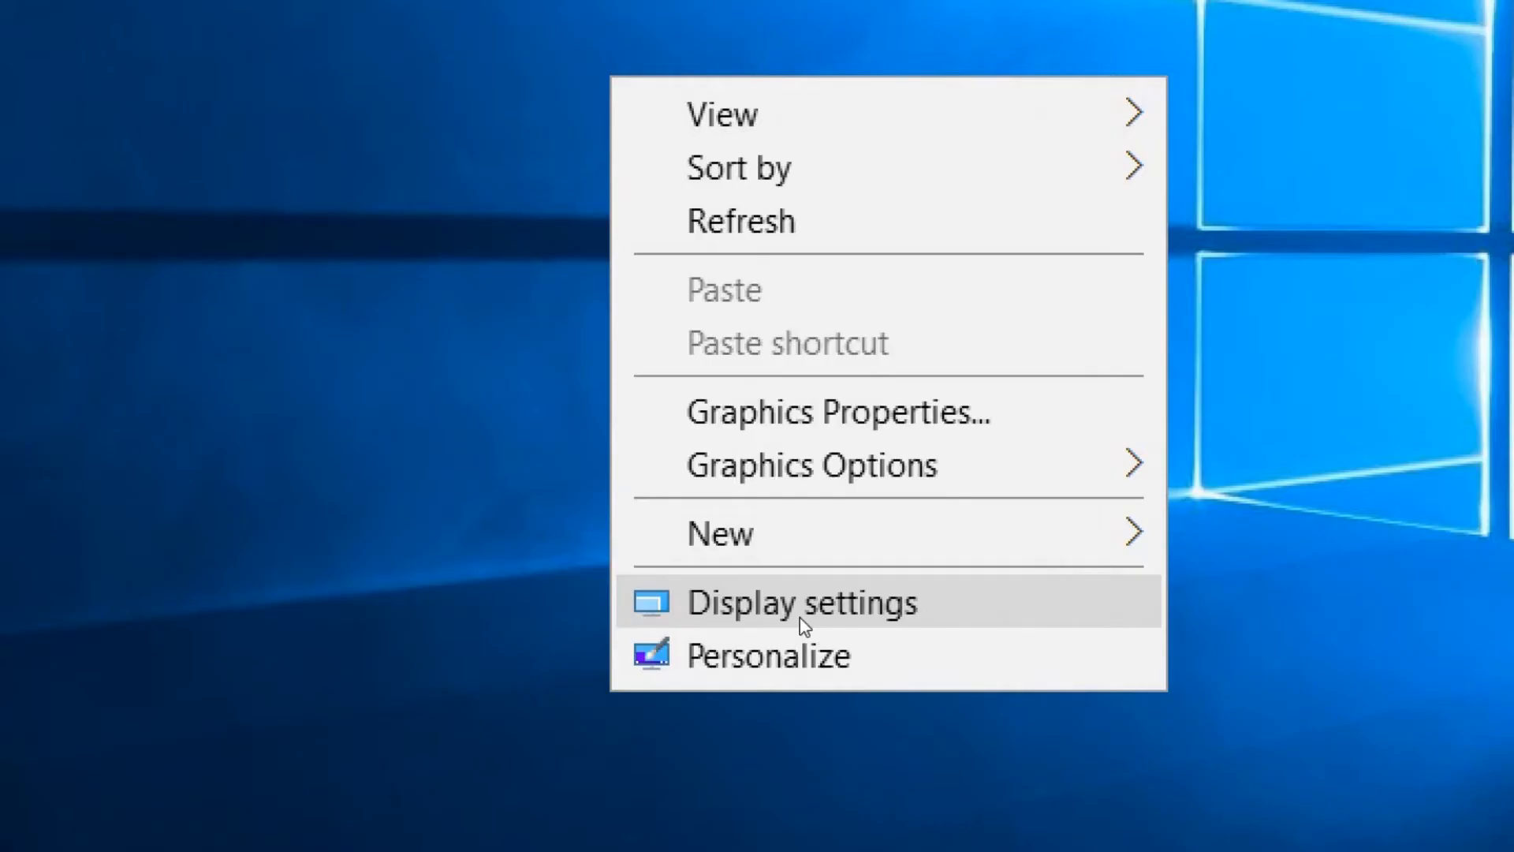
Reach Control Panel's page for changing only the text size of items
left_click(802, 601)
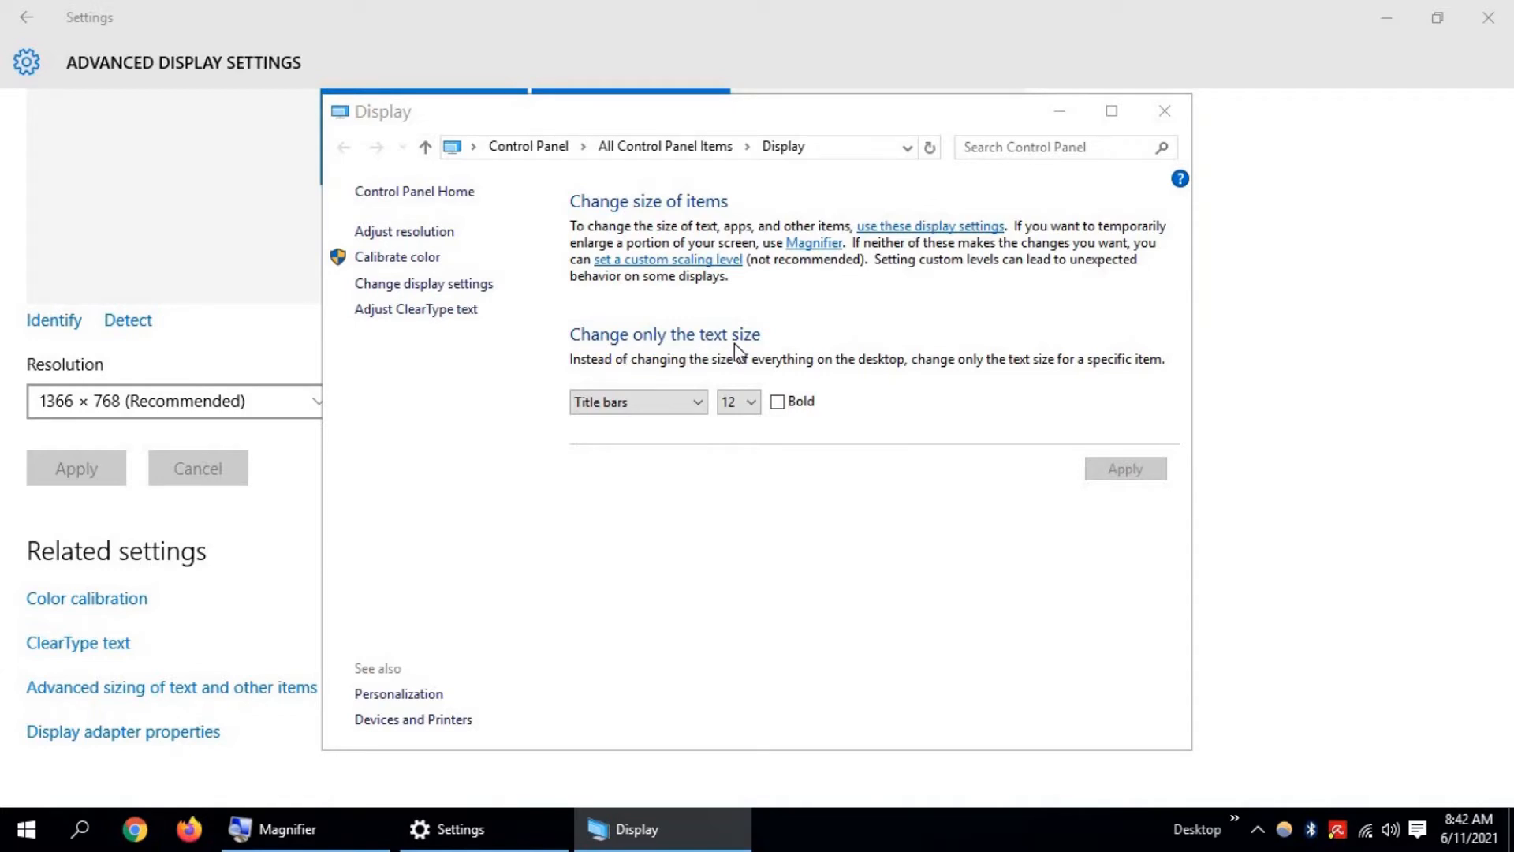
Choose Icons as the item and give its labels a larger font size
left_click(637, 403)
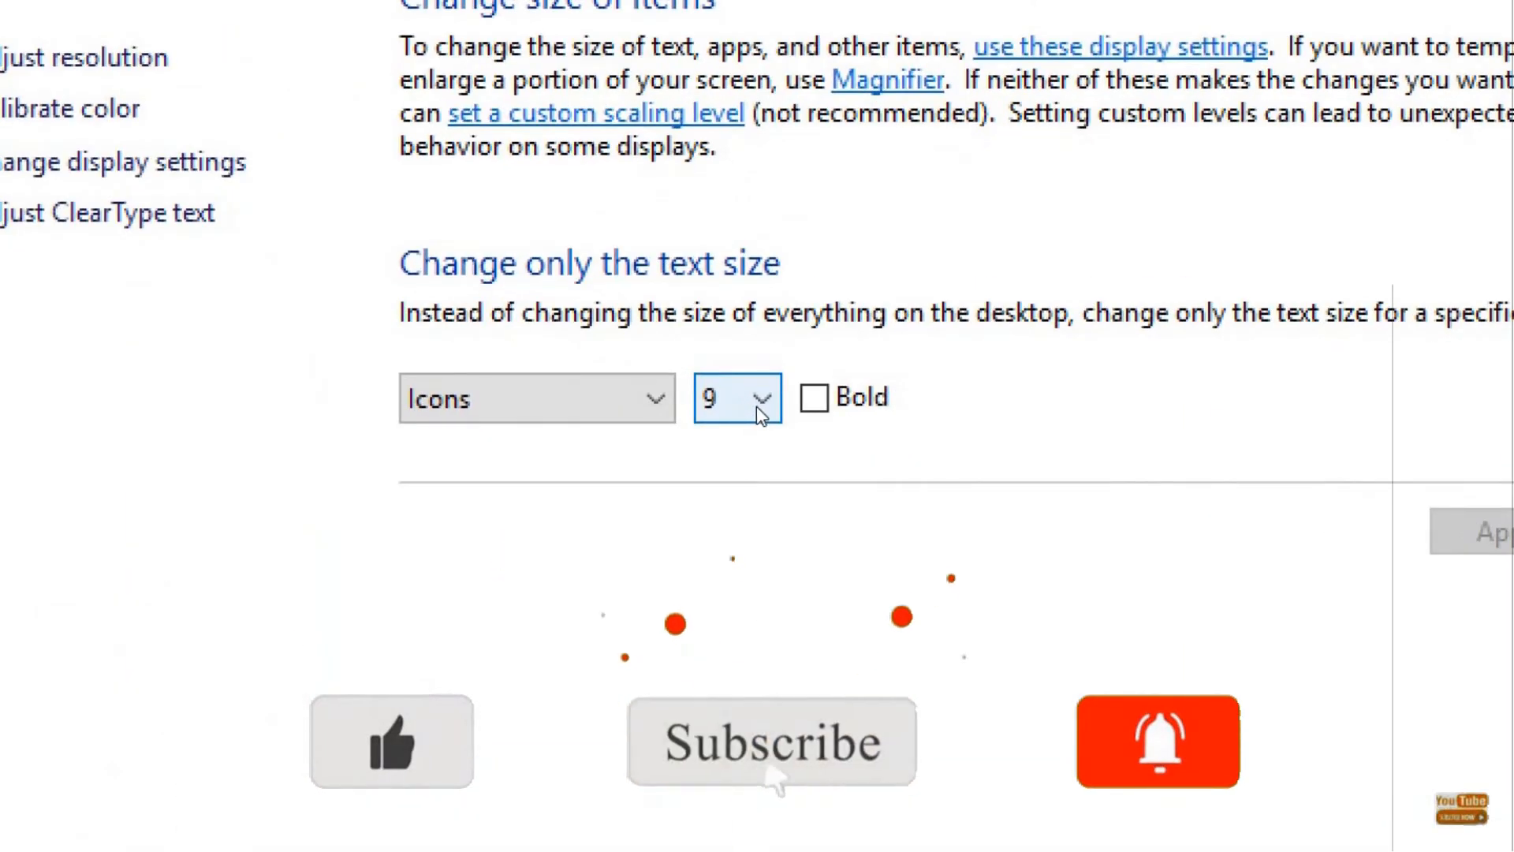
left_click(763, 398)
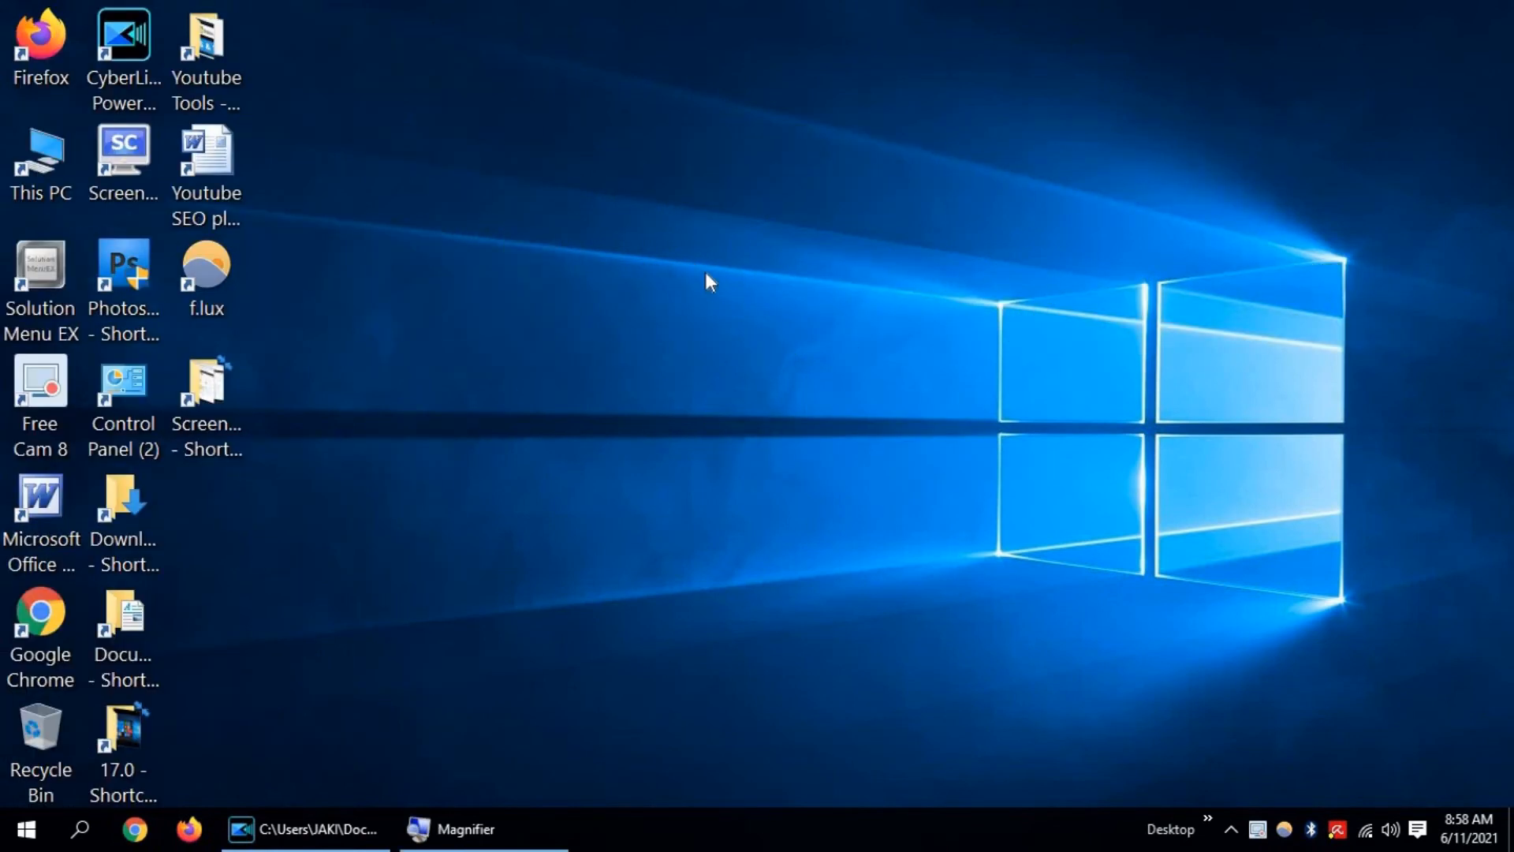
Switch the desktop to View > Large icons from its context menu
right_click(709, 281)
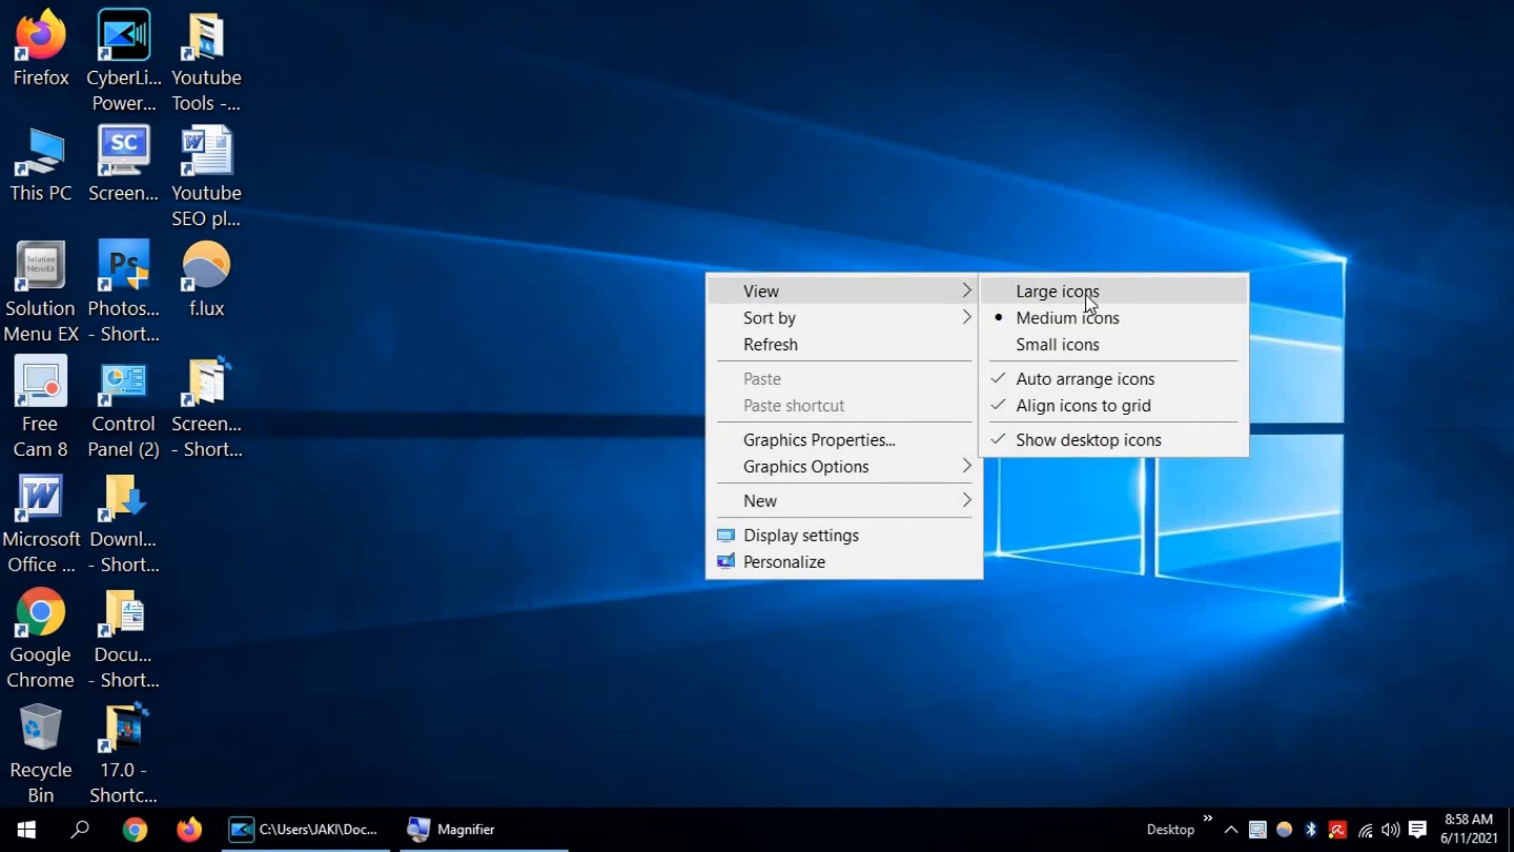
left_click(1057, 291)
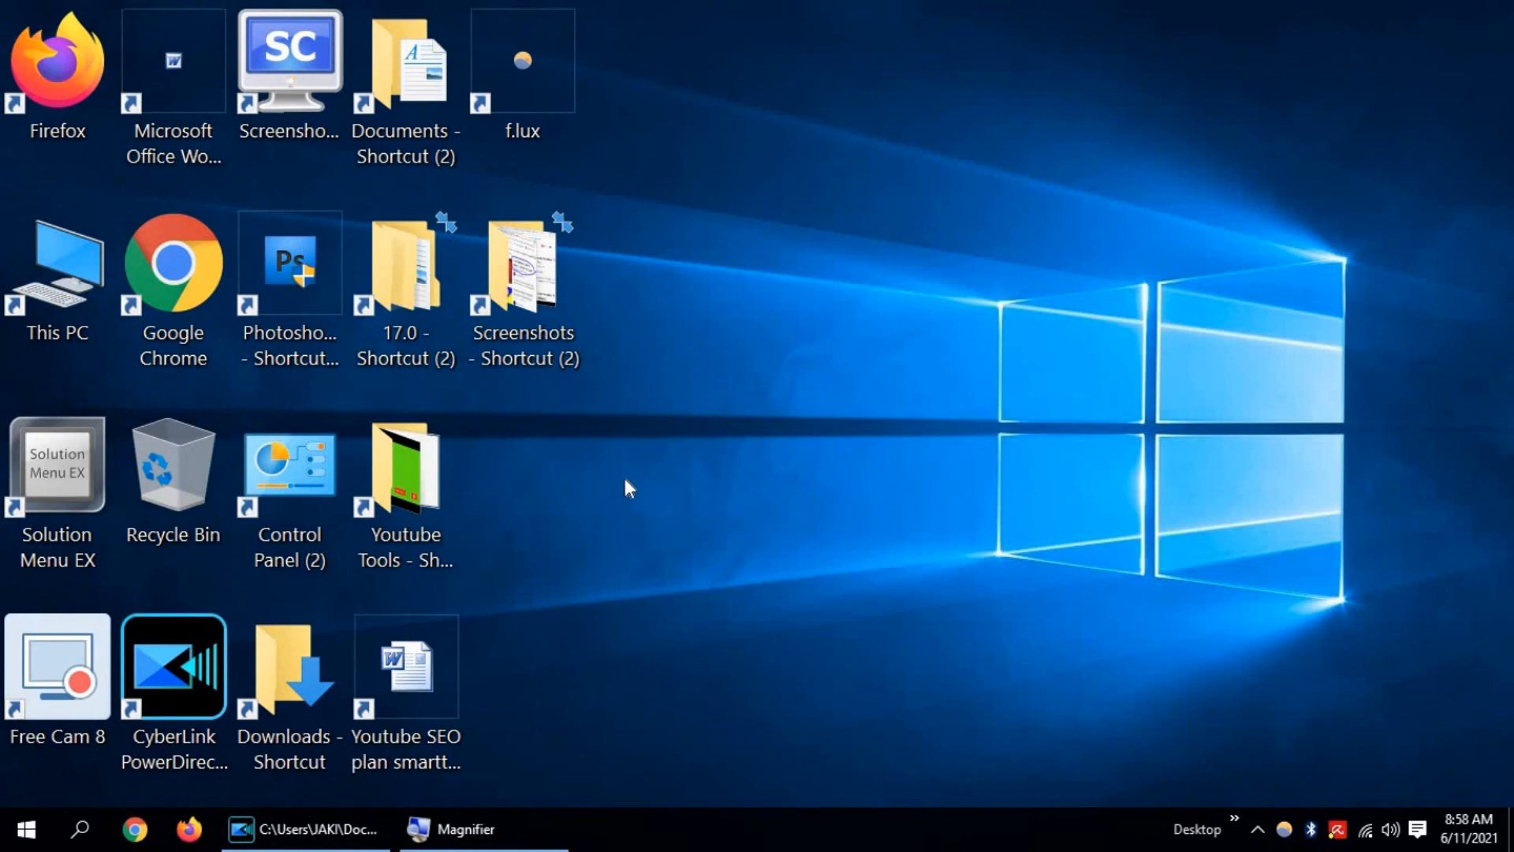
mouse_move(755, 333)
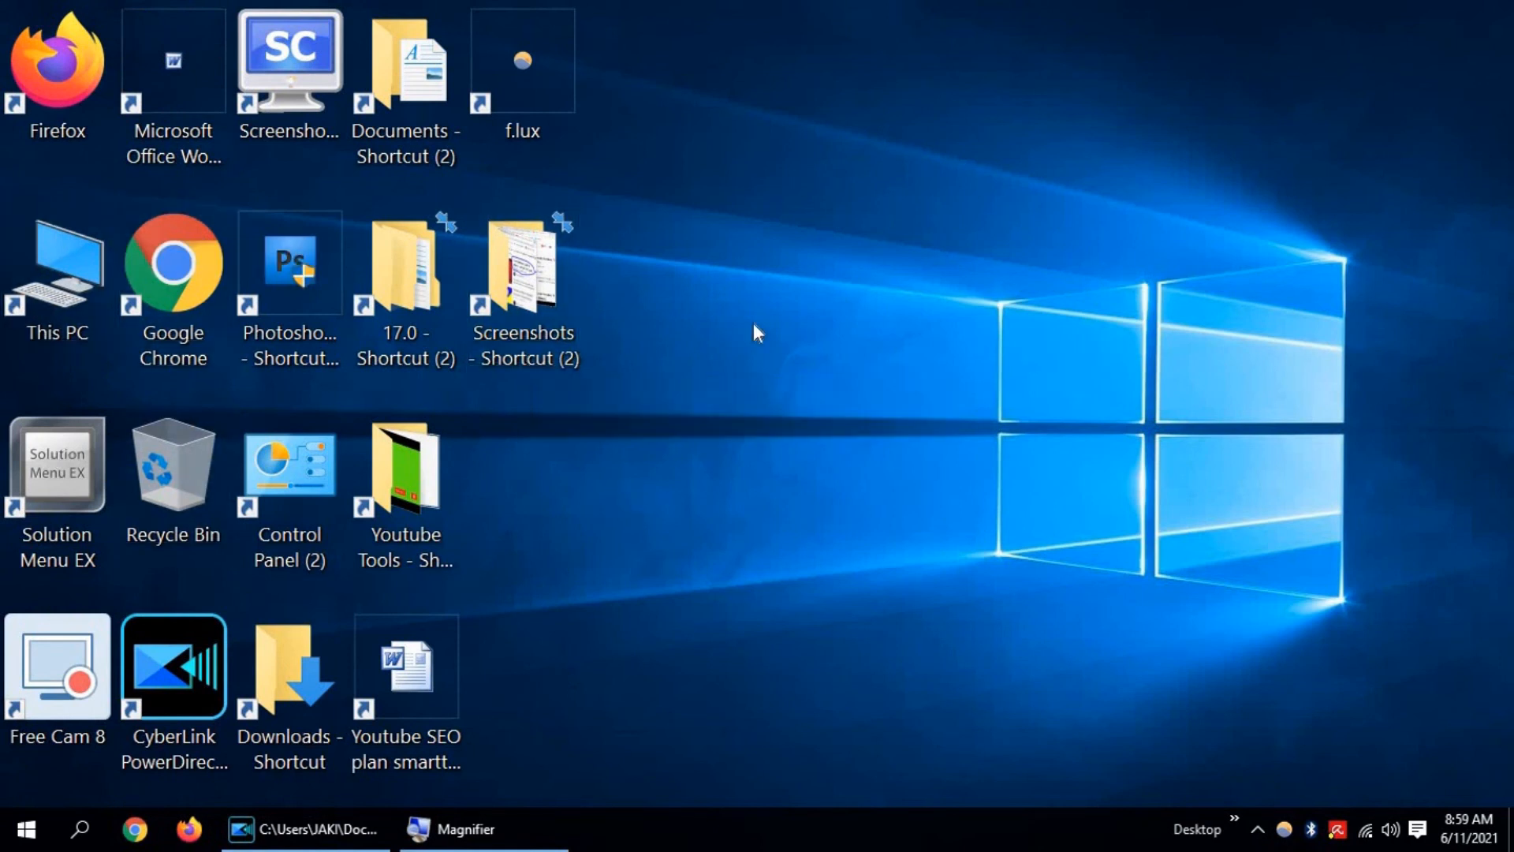
mouse_move(754, 428)
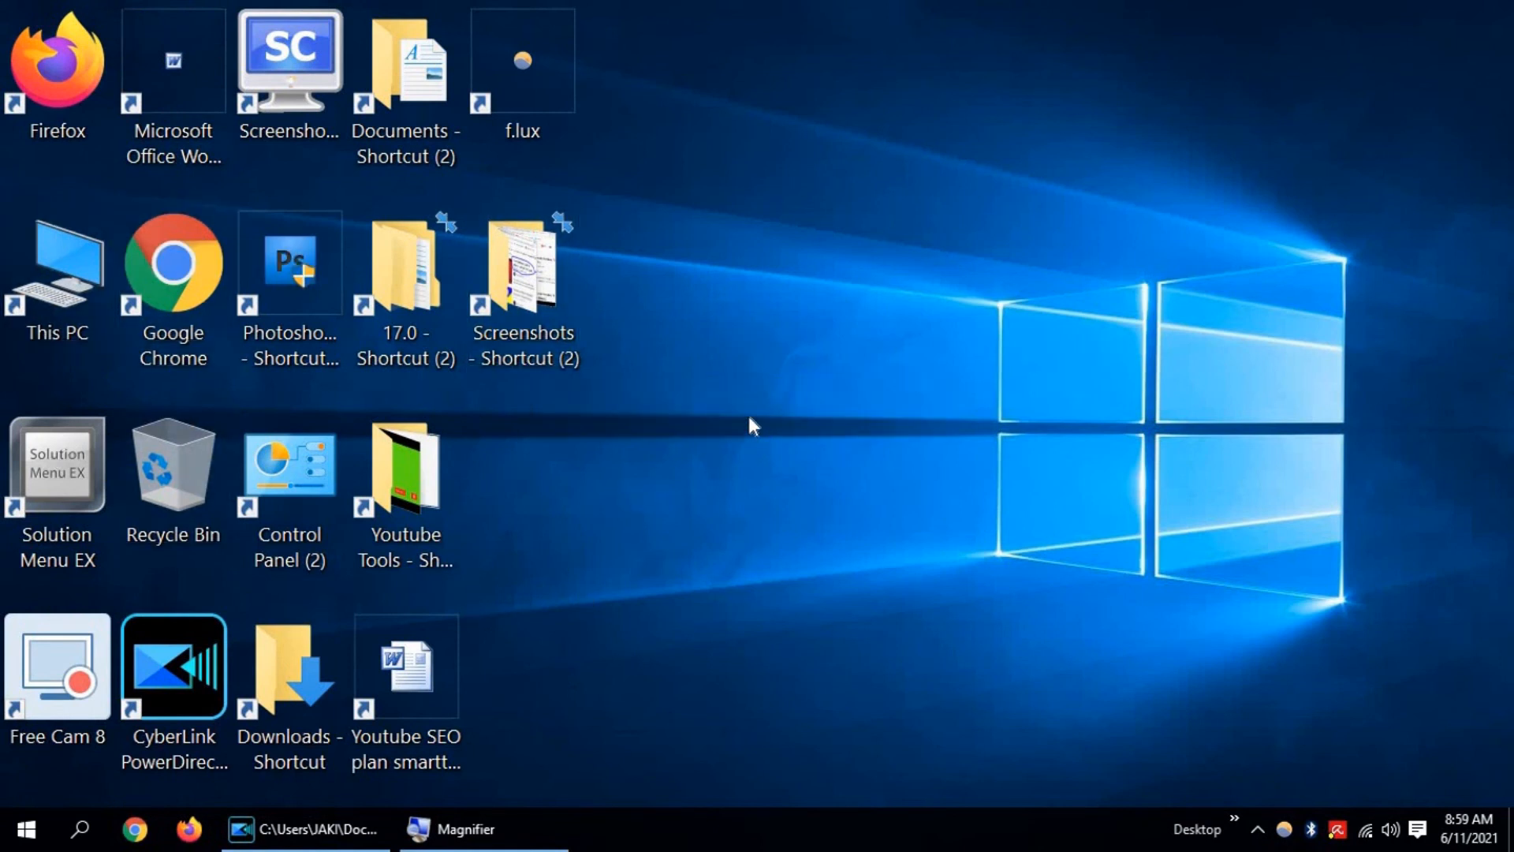